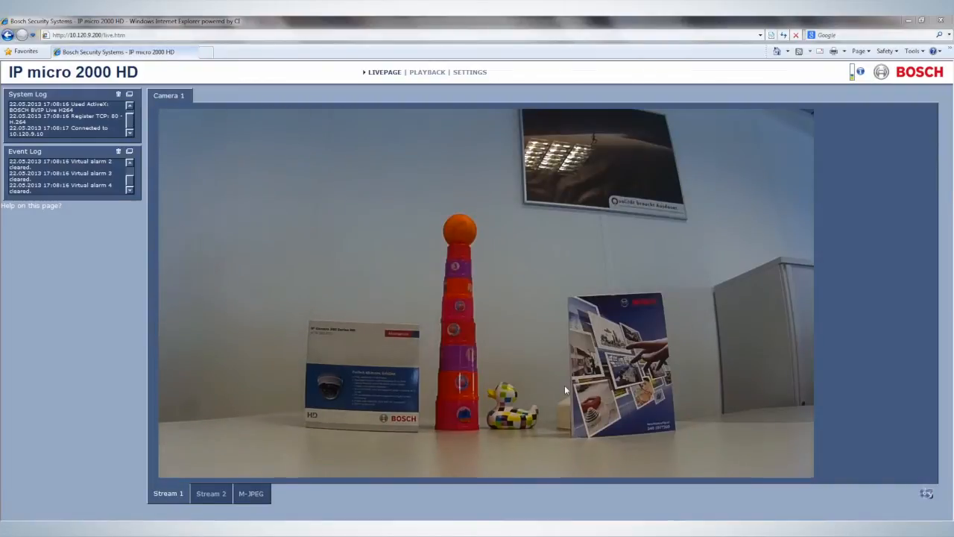
Leave the live view for the camera's Settings pages
click(470, 71)
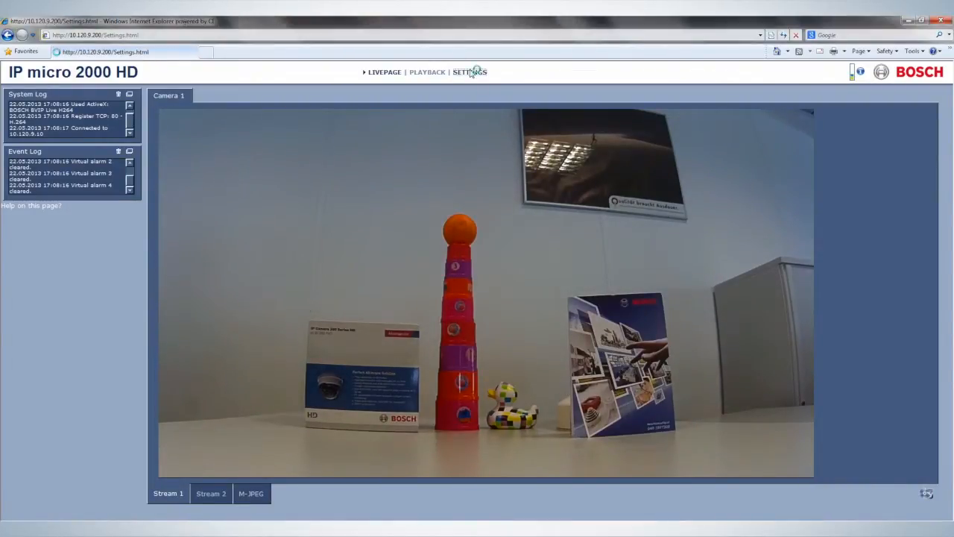
Reach the VCA page under the Alarm group in Advanced Mode settings
click(470, 72)
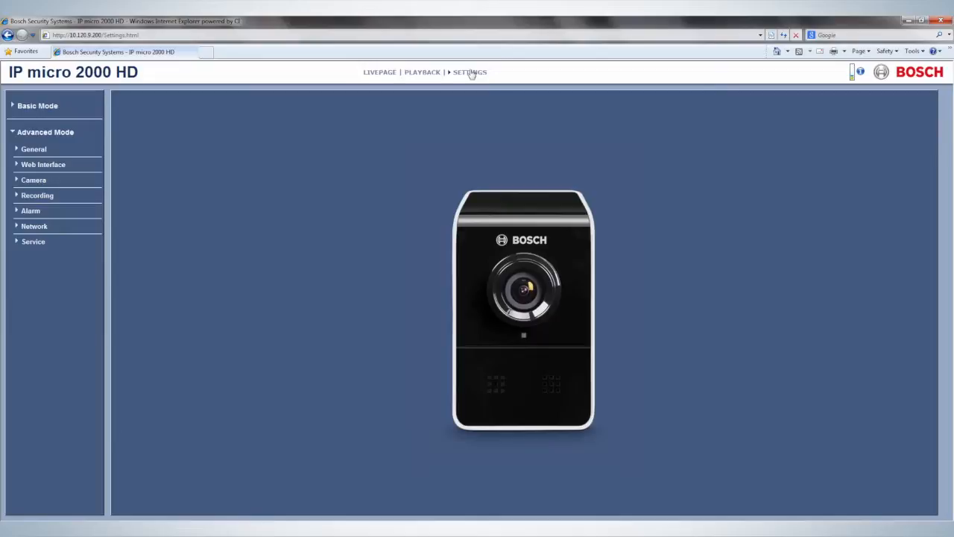
click(30, 210)
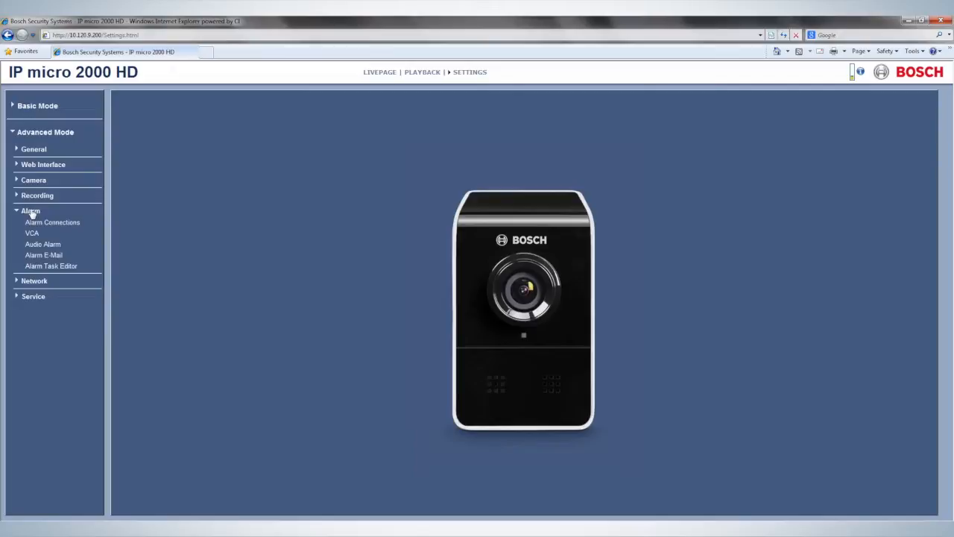
click(31, 233)
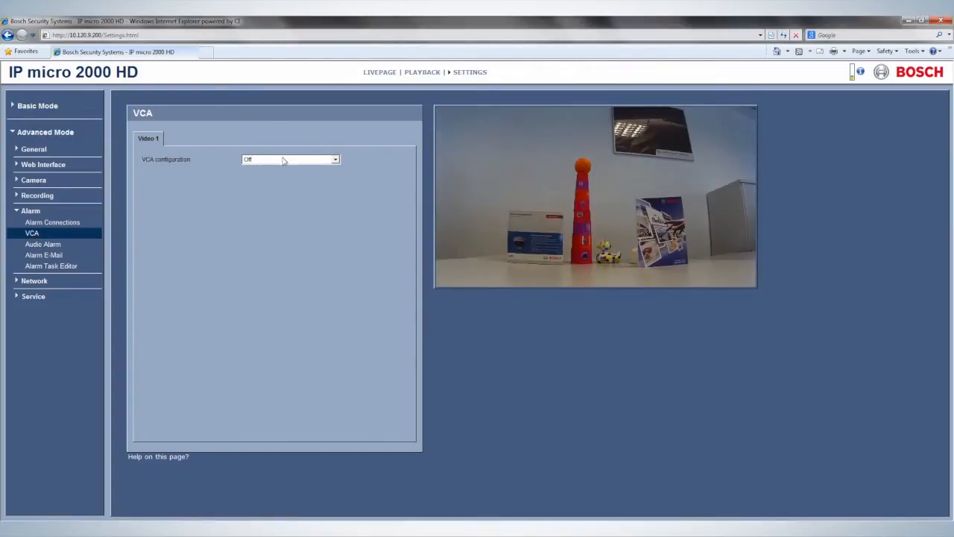
Switch VCA from Off to Profile #1 (Motion+), apply it, and return to the live page
click(289, 158)
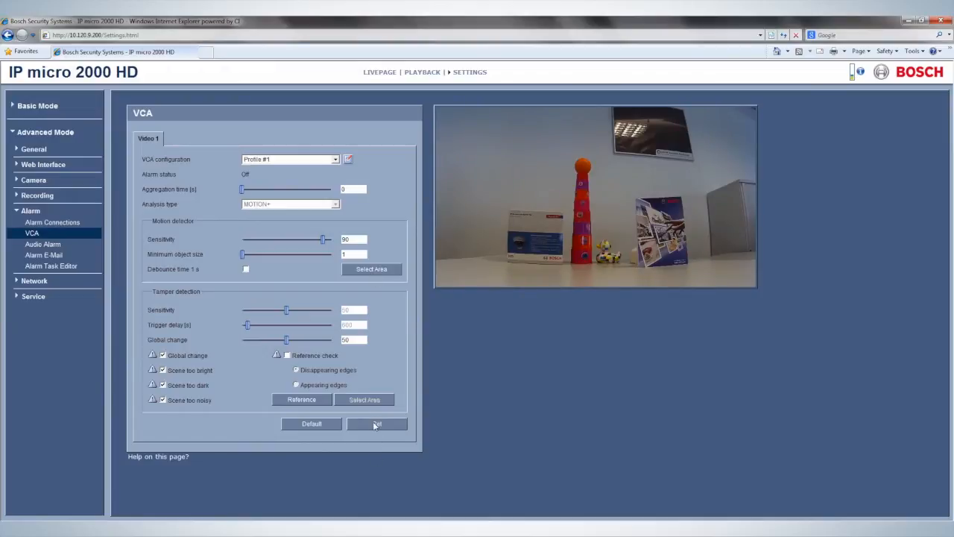
click(384, 71)
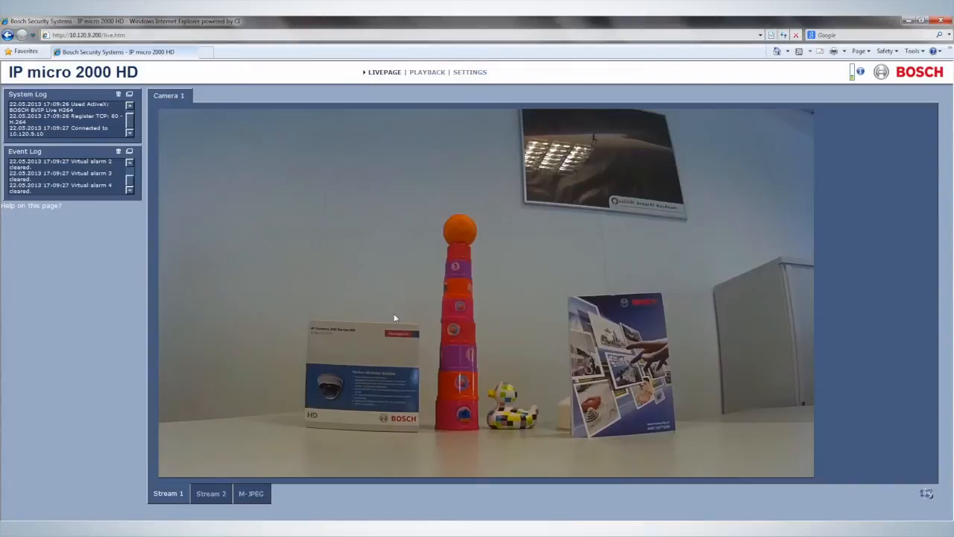